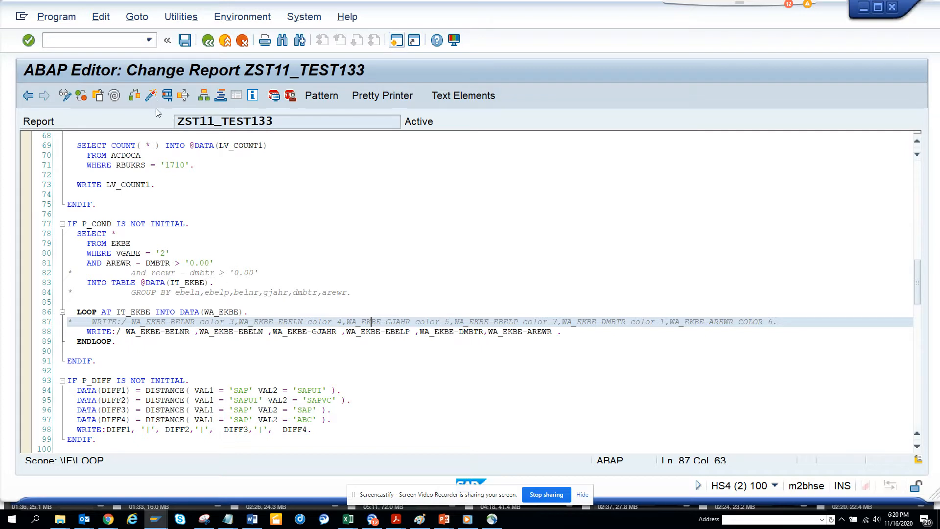
pyautogui.moveTo(166, 96)
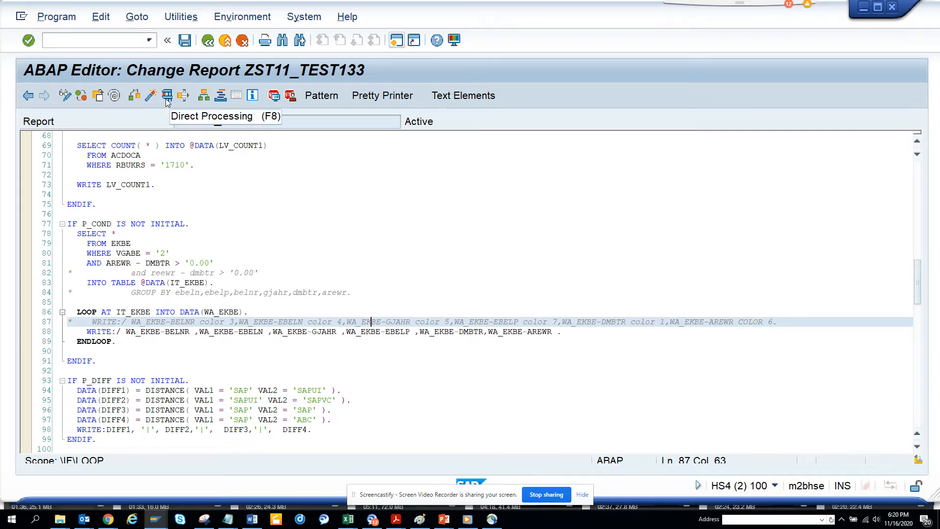
# Run ZST11_TEST133 with P_COND, view the uncoloured EKBE list, and return to selection screen.
pyautogui.click(168, 96)
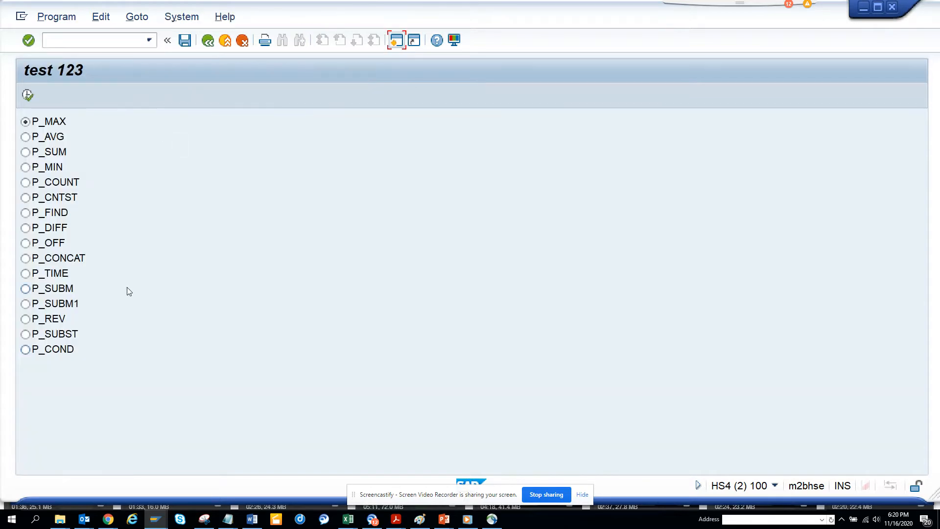
pyautogui.click(26, 349)
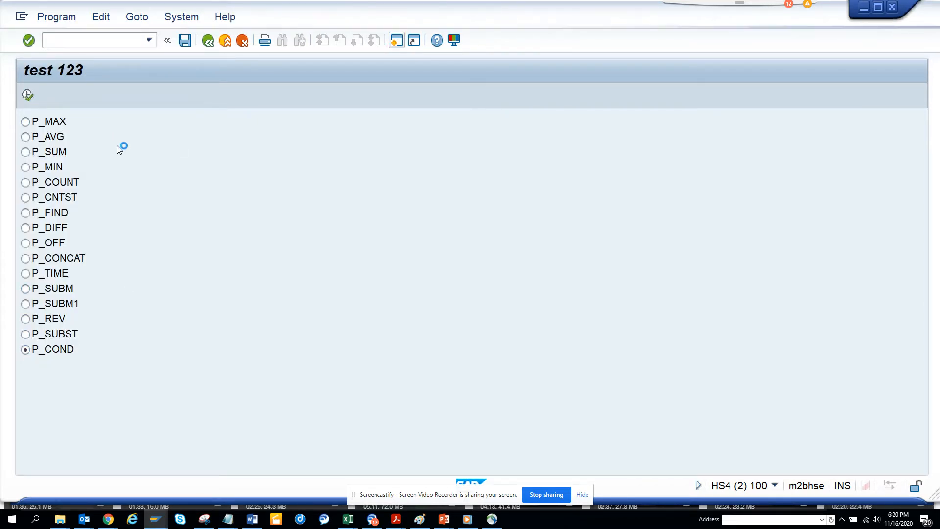
pyautogui.moveTo(234, 309)
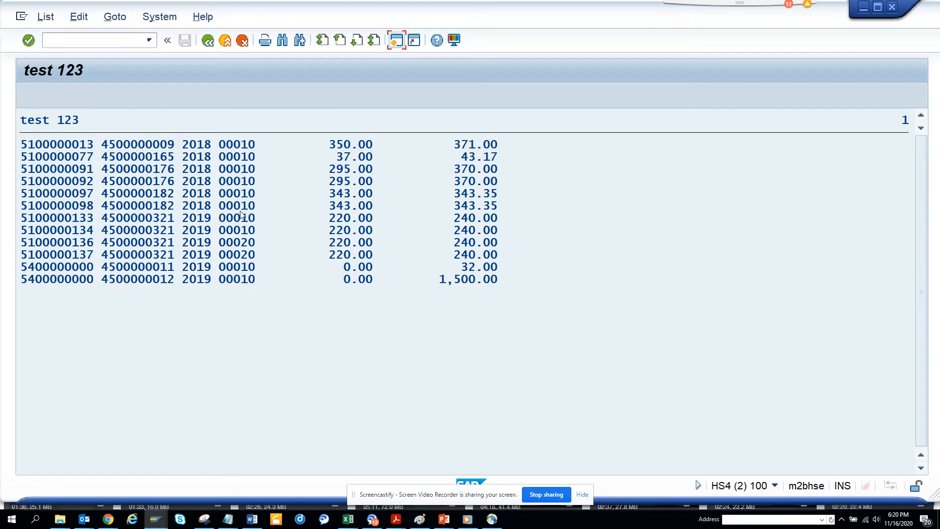
pyautogui.click(207, 40)
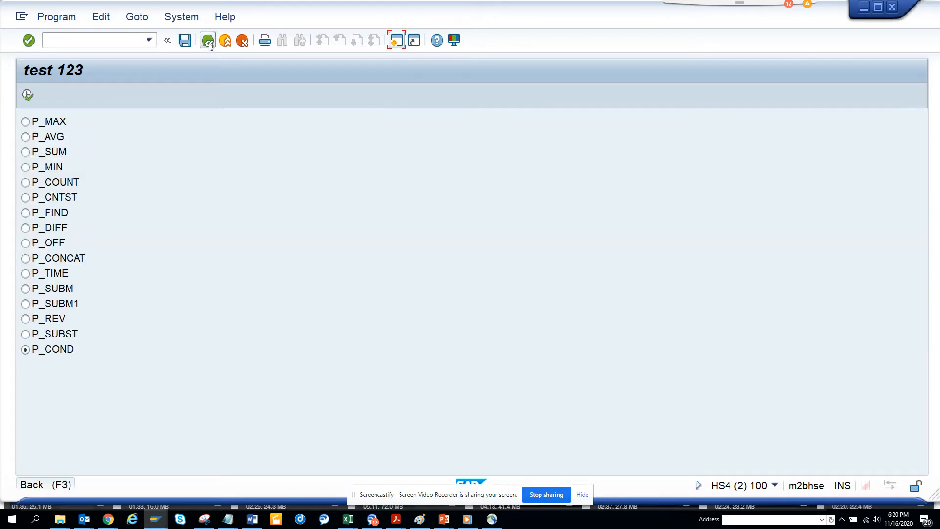
# Go back from the selection screen to the report source code.
pyautogui.click(208, 40)
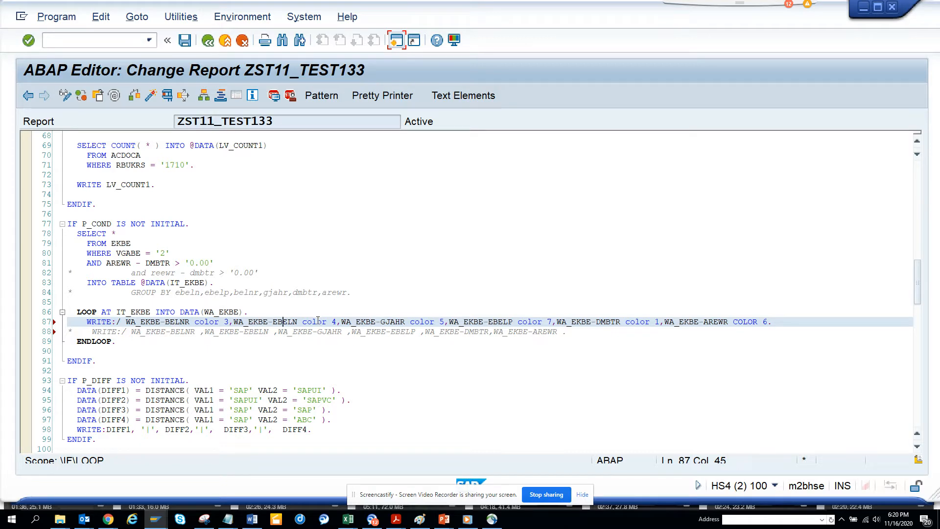
pyautogui.moveTo(155, 518)
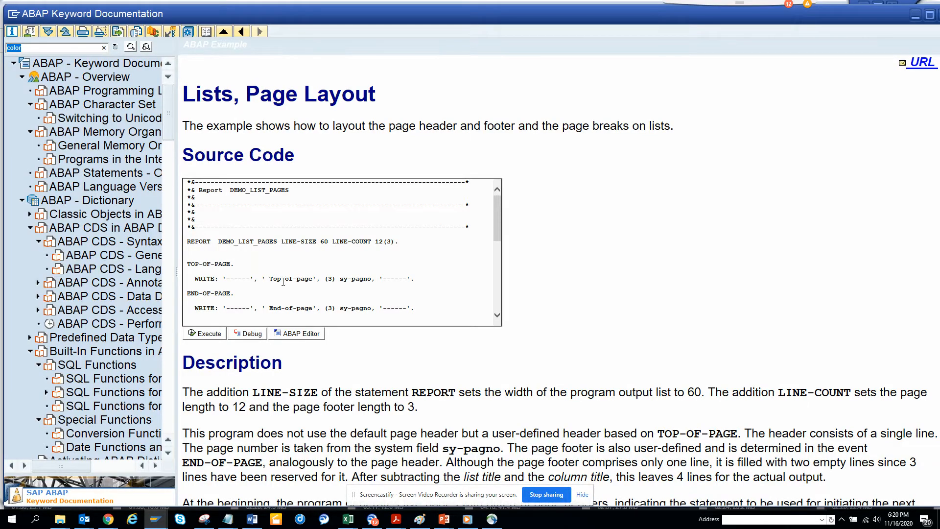
# Open FORMAT under Creating Lists, then its Lists, Supported Colors example page.
pyautogui.scroll(-3)
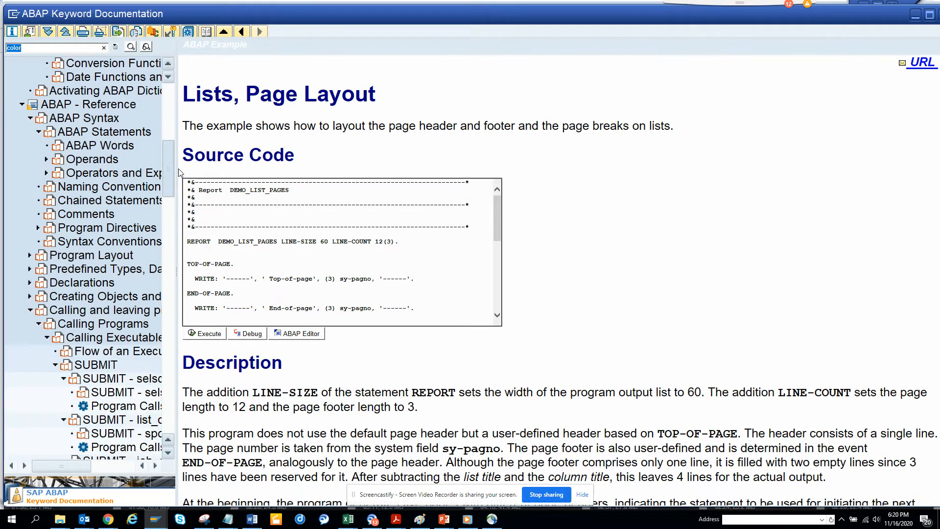
pyautogui.scroll(-3)
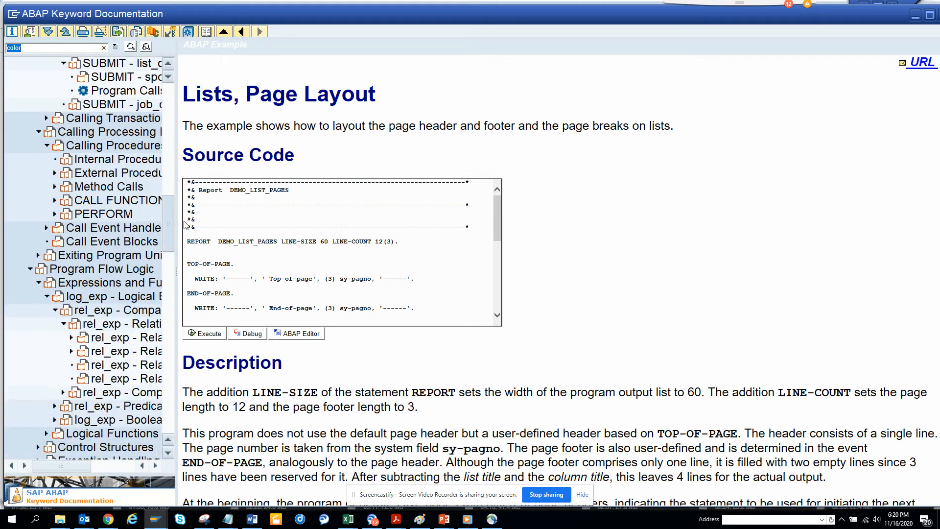
pyautogui.scroll(-3)
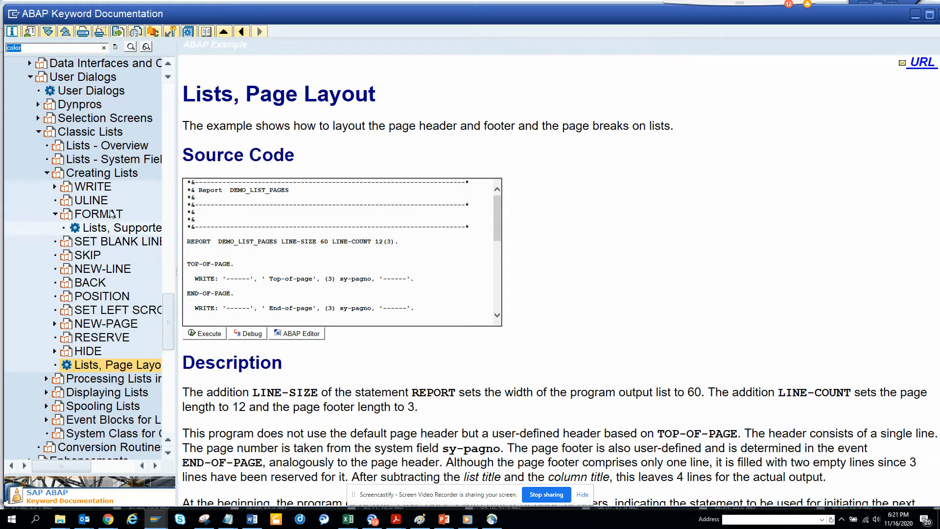
pyautogui.click(99, 214)
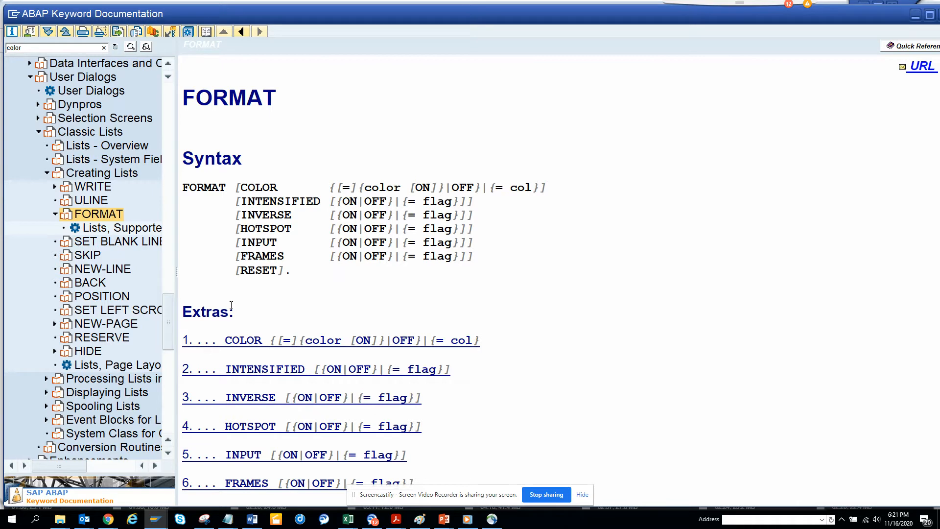
pyautogui.click(129, 228)
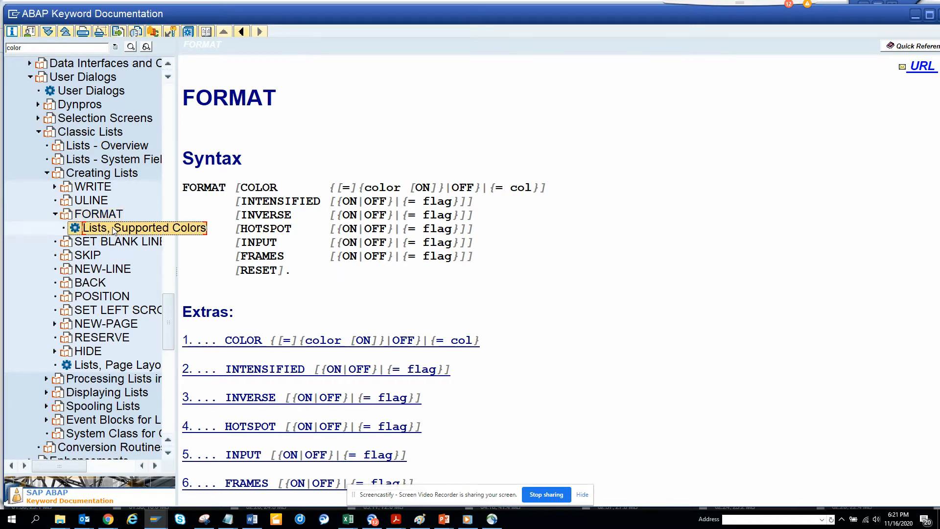
pyautogui.click(144, 227)
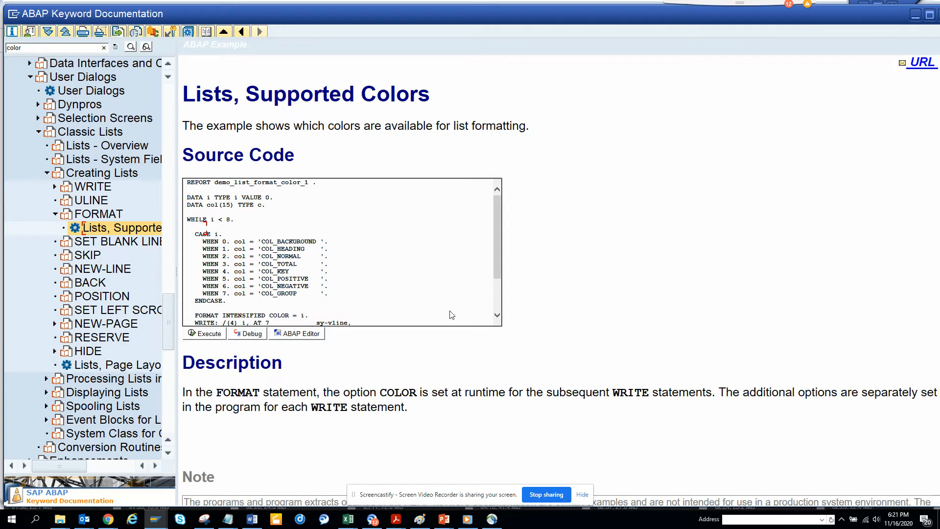
pyautogui.moveTo(501, 247)
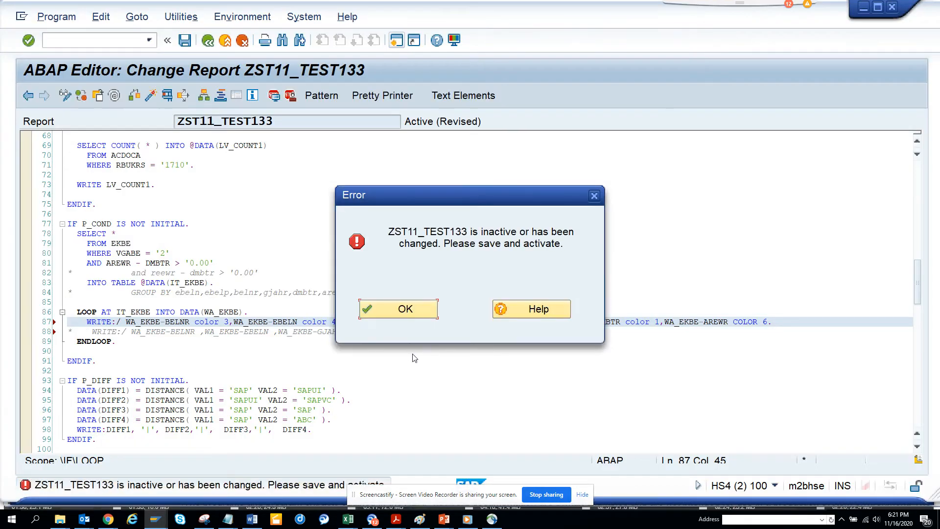
# Dismiss the 'inactive or has been changed' program error.
pyautogui.click(397, 309)
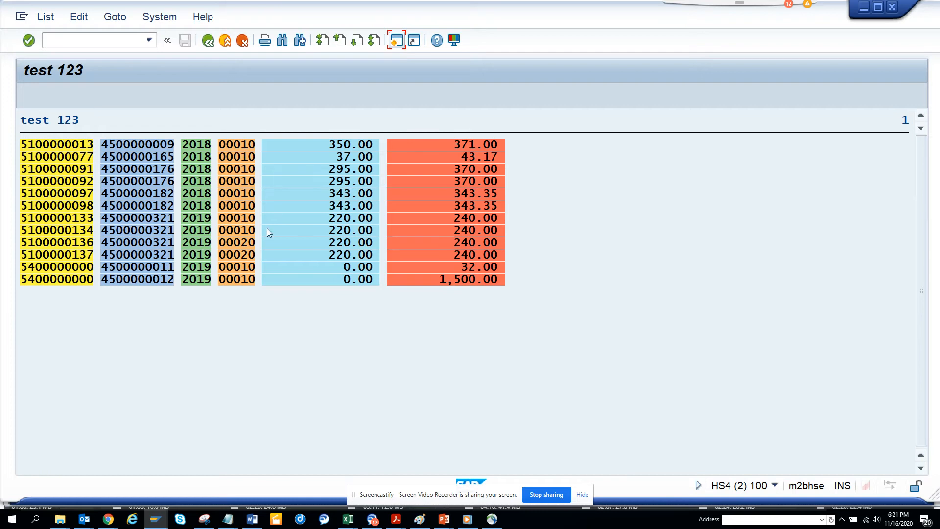
pyautogui.moveTo(205, 64)
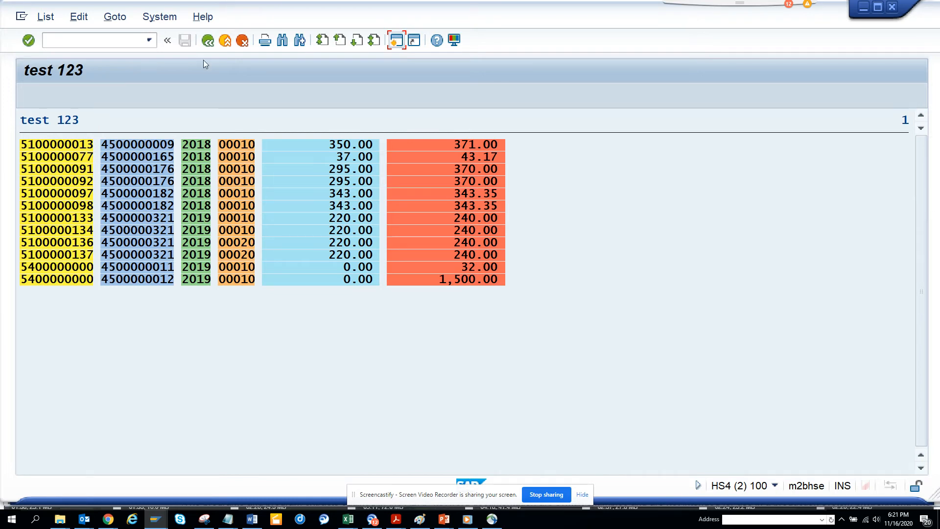
# Return to the source code and open the Lists, Using Colors documentation example.
pyautogui.click(208, 40)
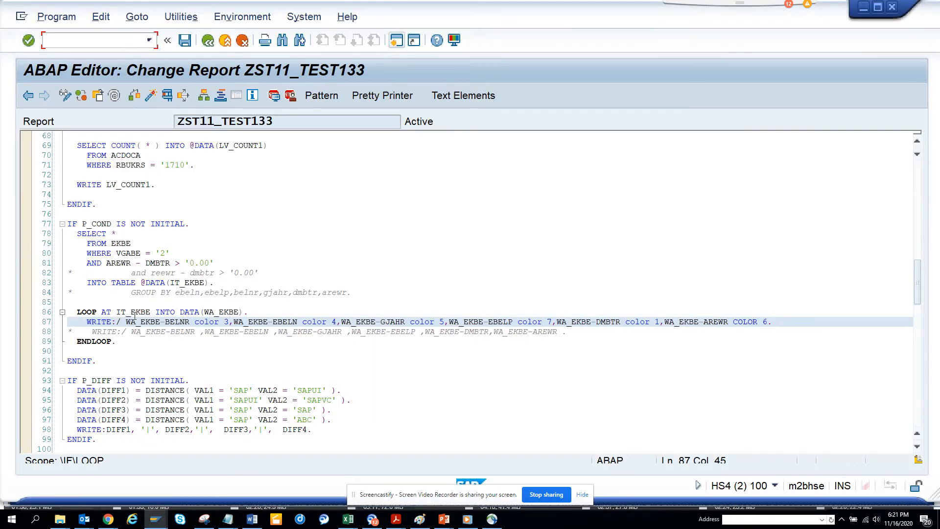
pyautogui.click(204, 322)
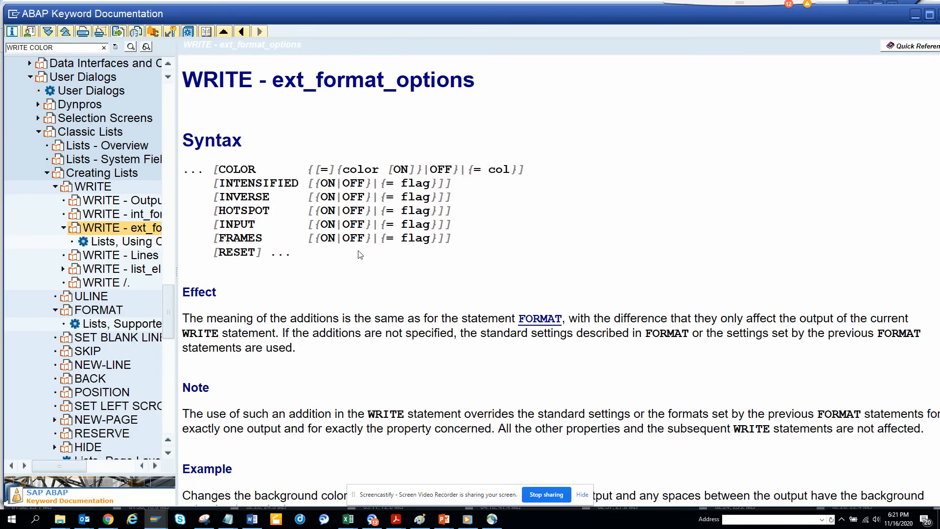
pyautogui.moveTo(817, 232)
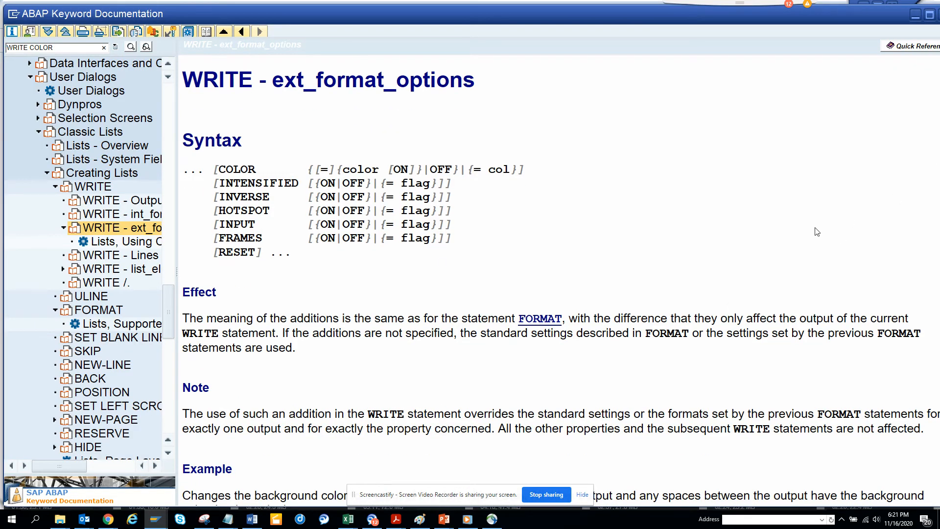
pyautogui.moveTo(711, 258)
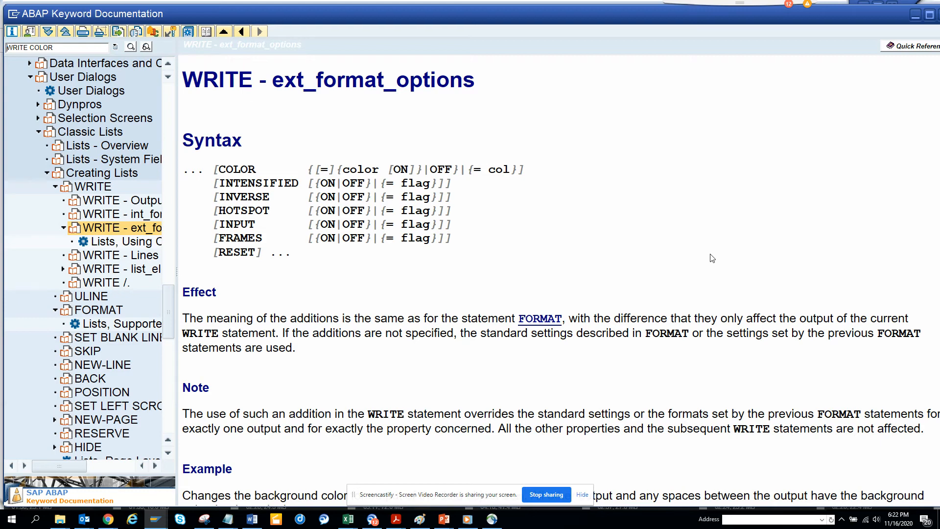
pyautogui.scroll(-3)
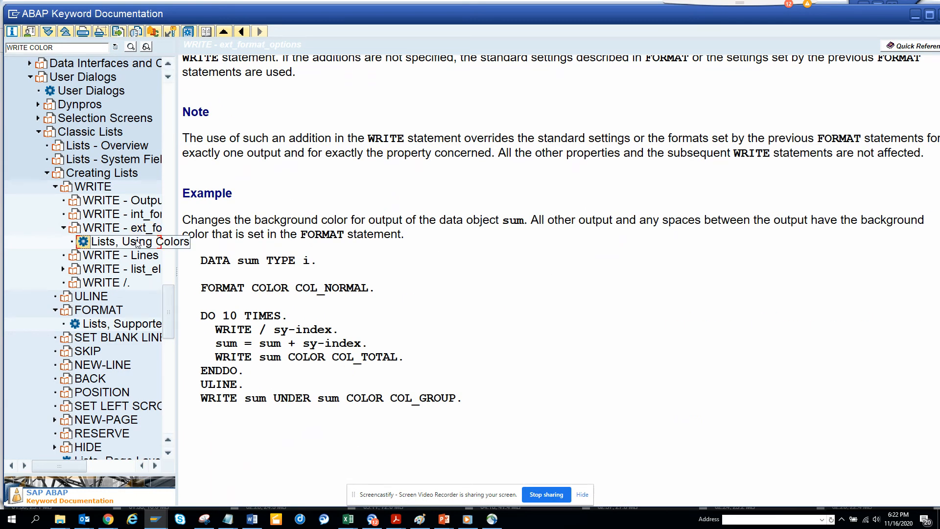
pyautogui.click(130, 241)
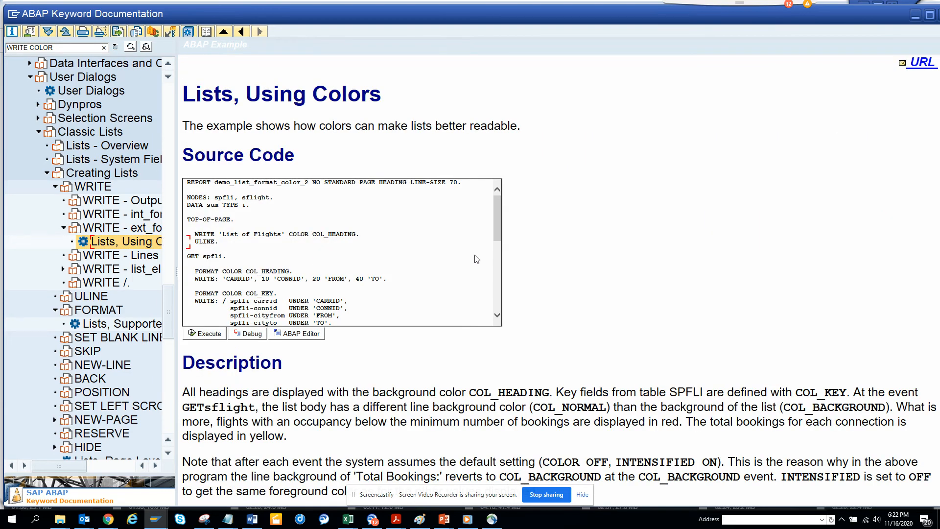
pyautogui.moveTo(506, 248)
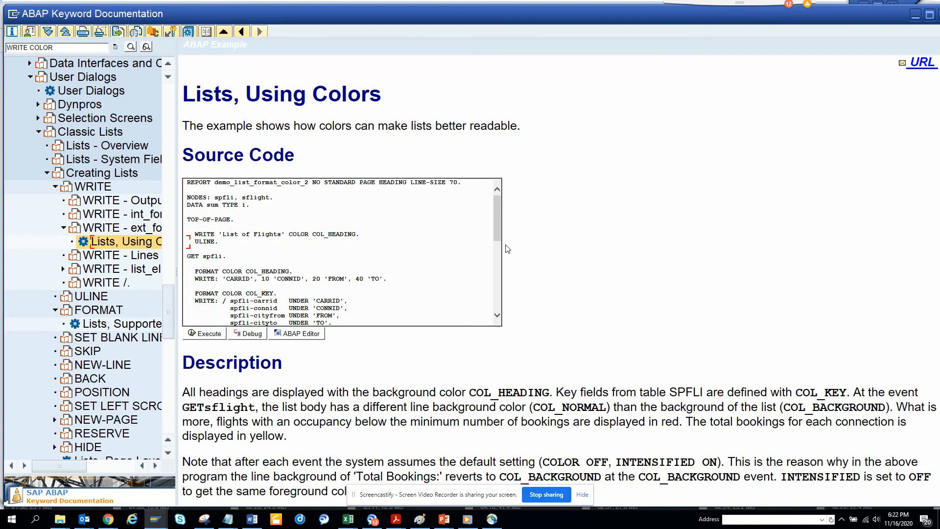
pyautogui.moveTo(587, 346)
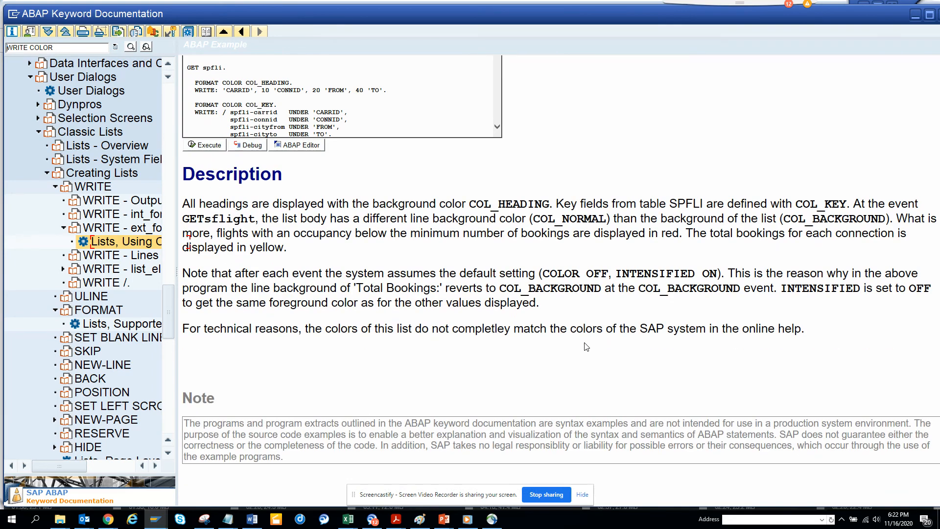
pyautogui.moveTo(271, 302)
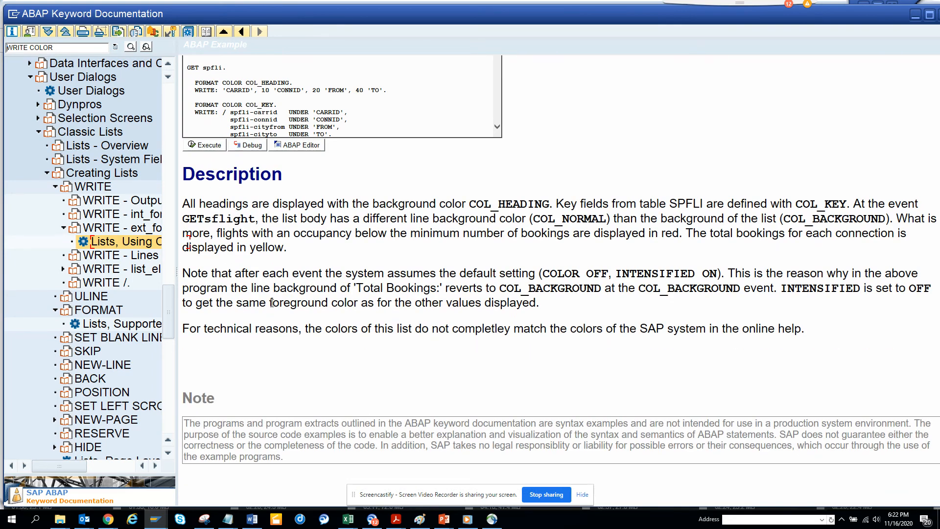